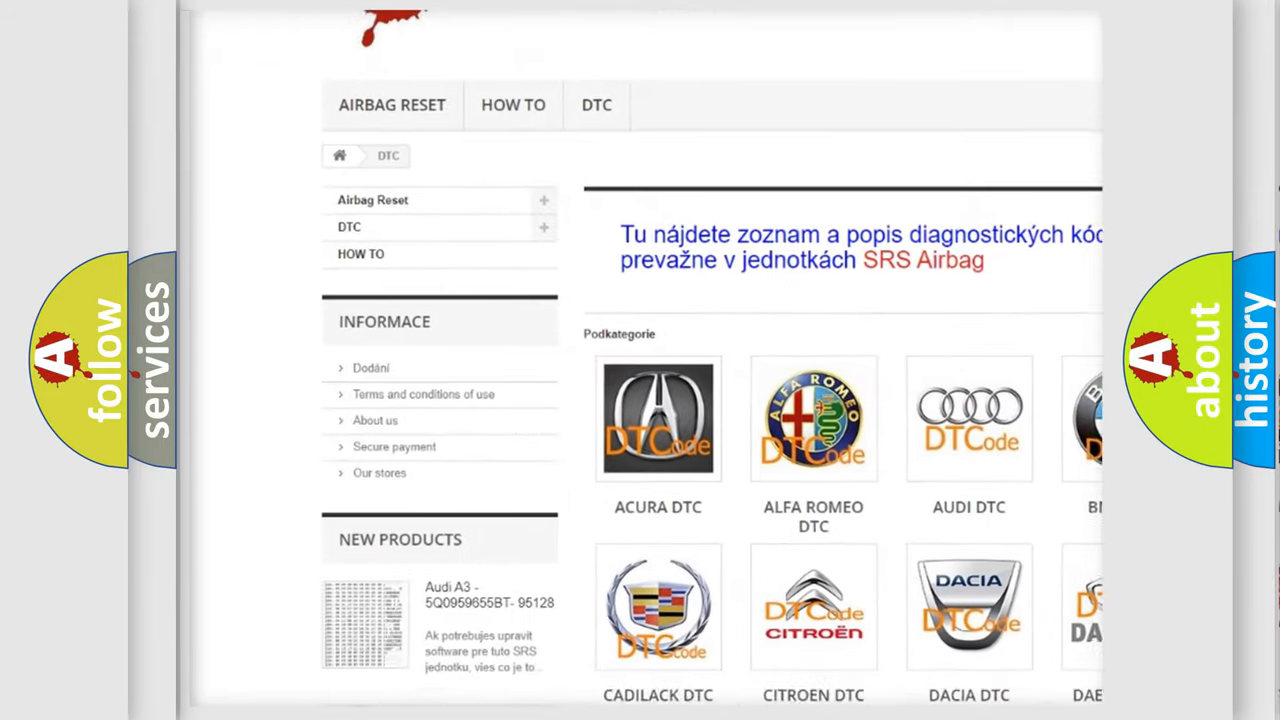
scroll(down, 3)
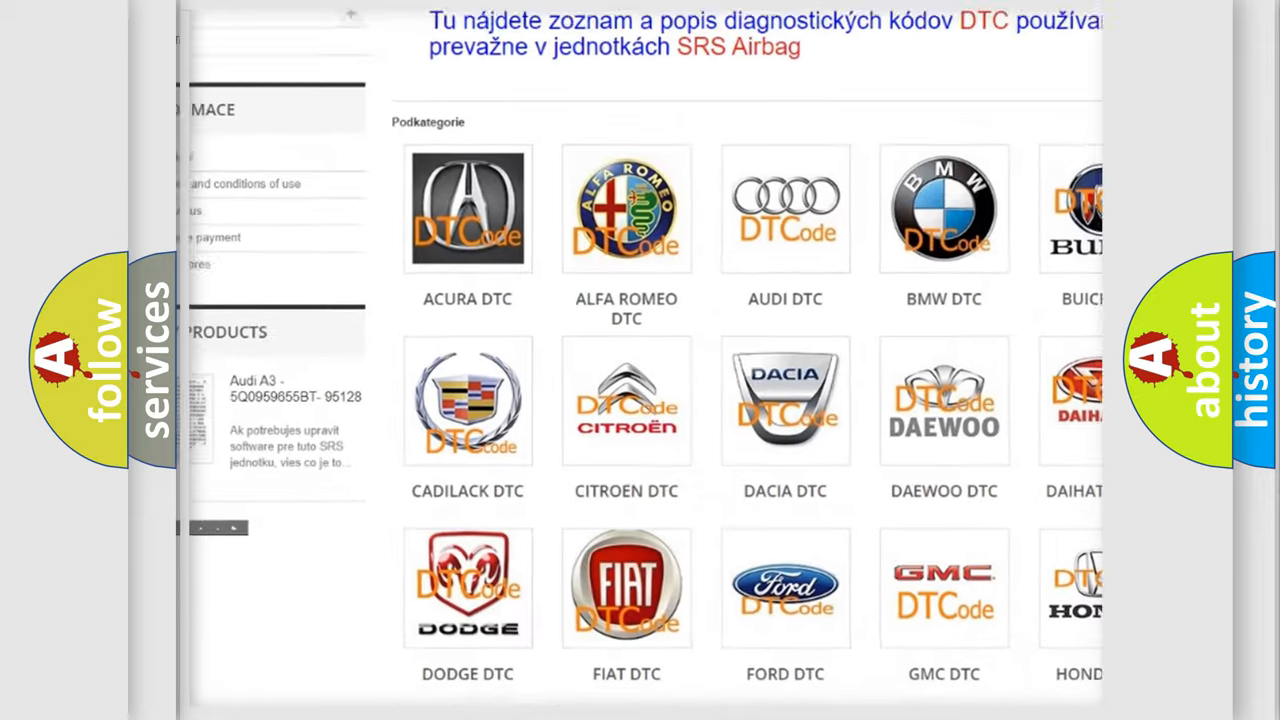
scroll(down, 3)
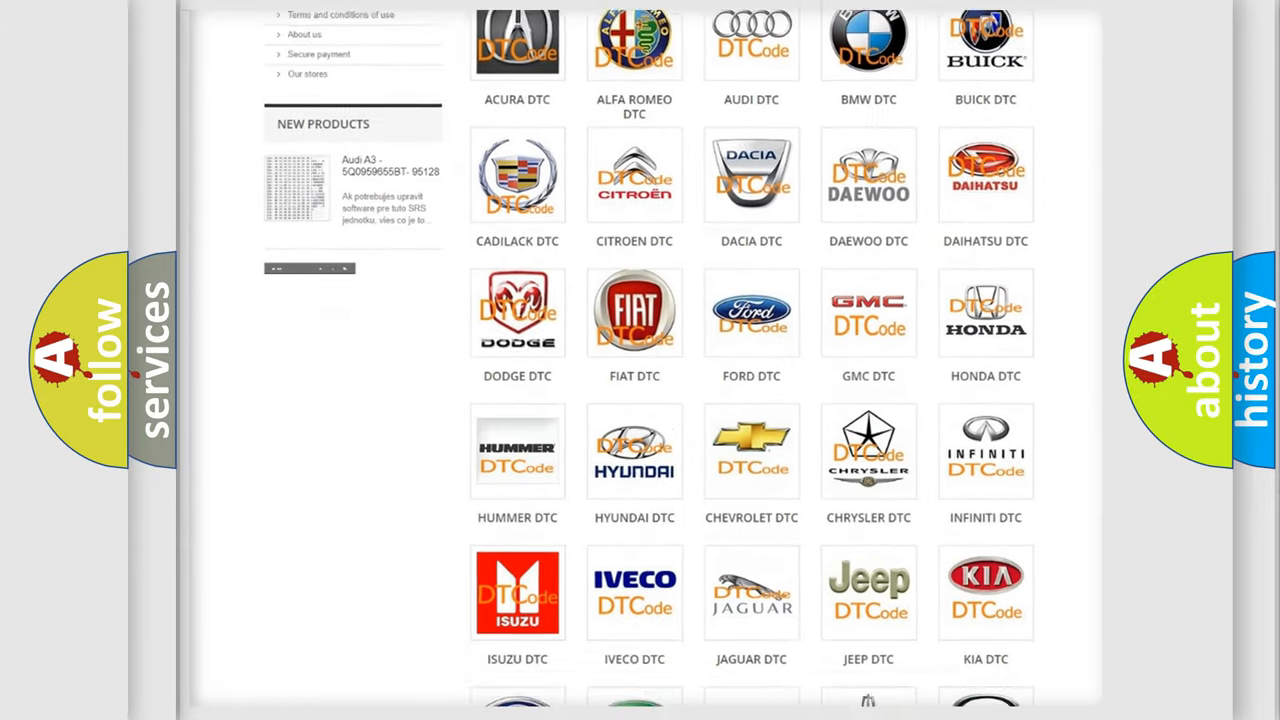
scroll(down, 3)
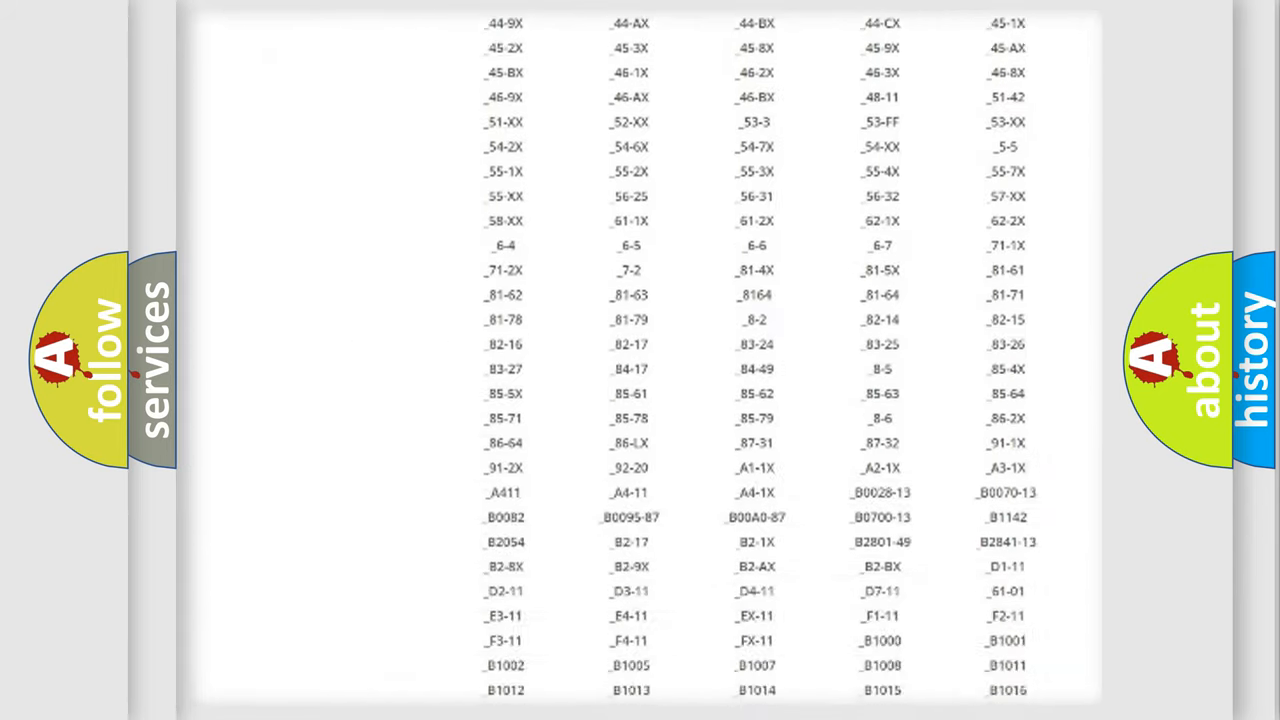
scroll(down, 3)
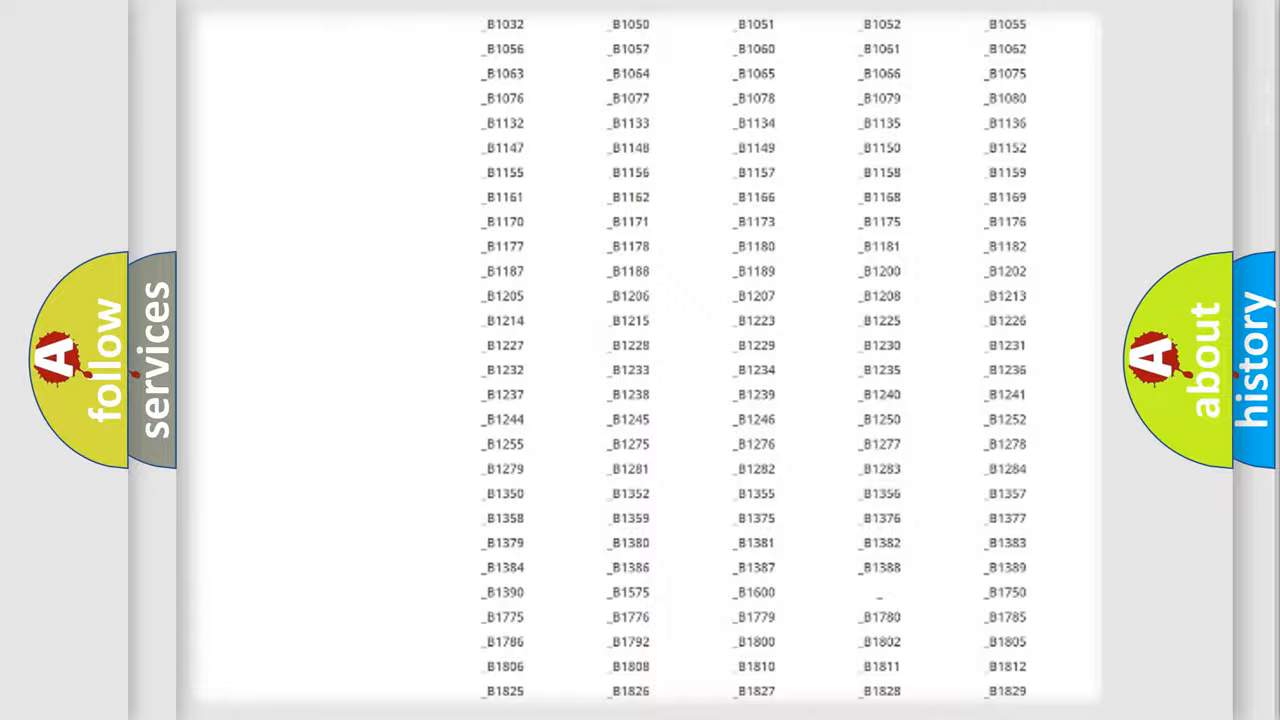